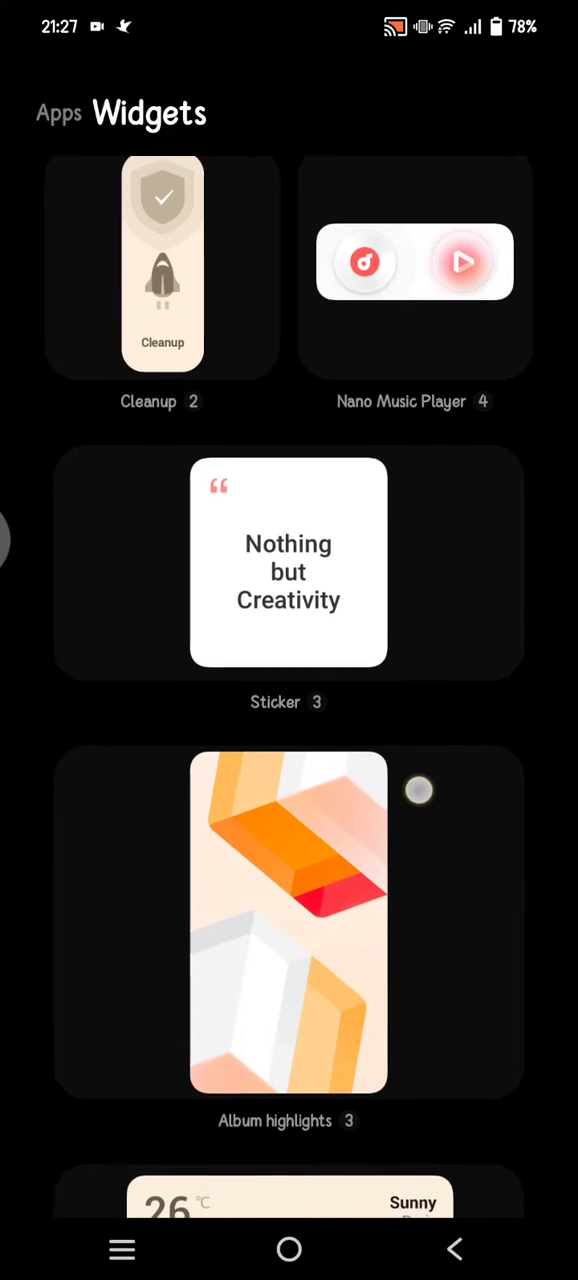
# - Scroll the widget gallery past Sticker and Album highlights to the Weather widget preview
pyautogui.scroll(-3)
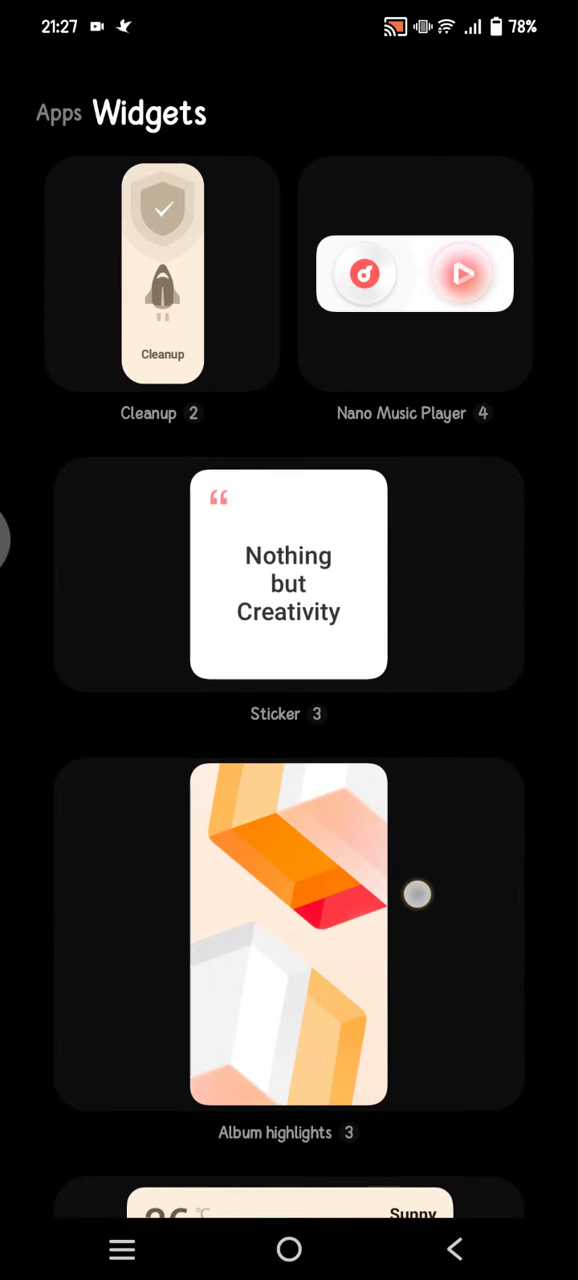
pyautogui.scroll(-3)
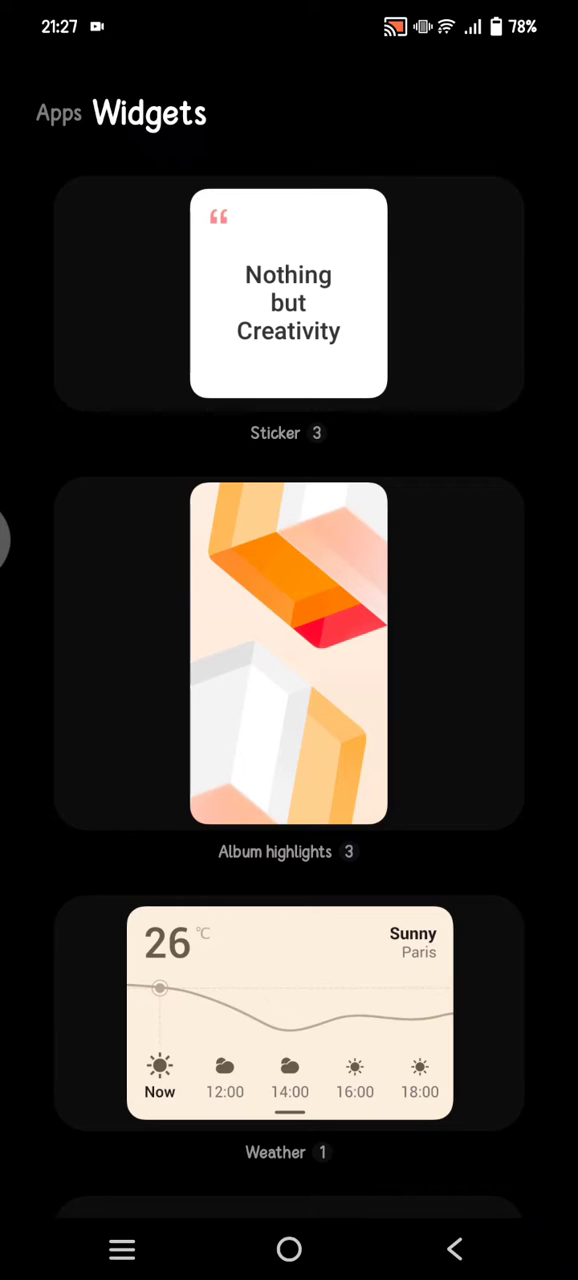
pyautogui.scroll(-3)
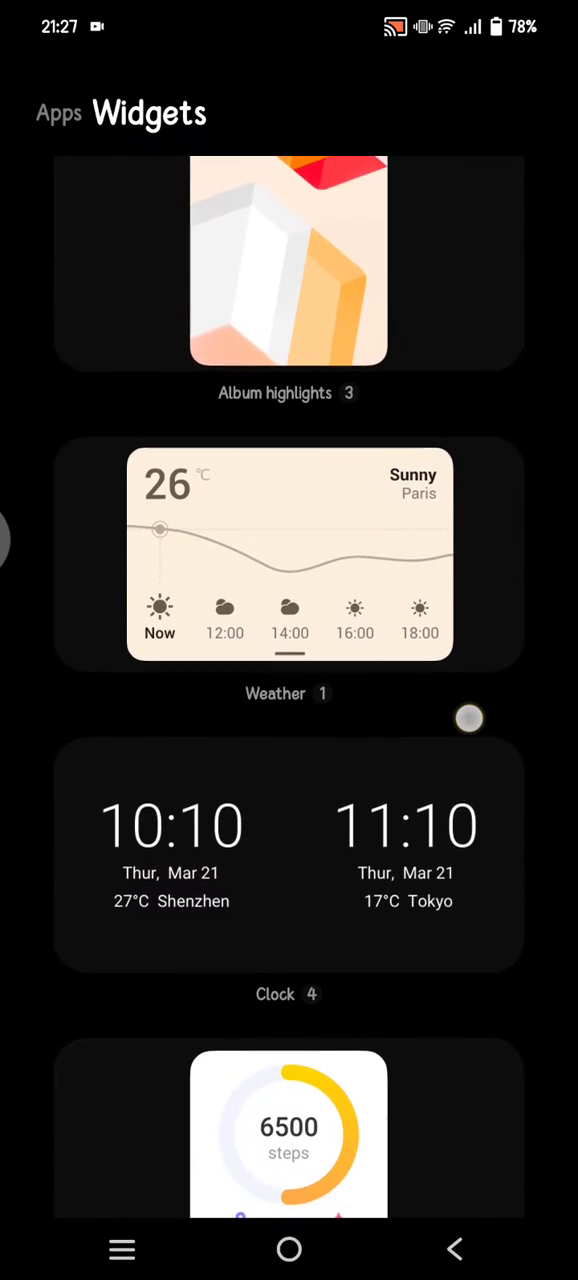
pyautogui.scroll(-3)
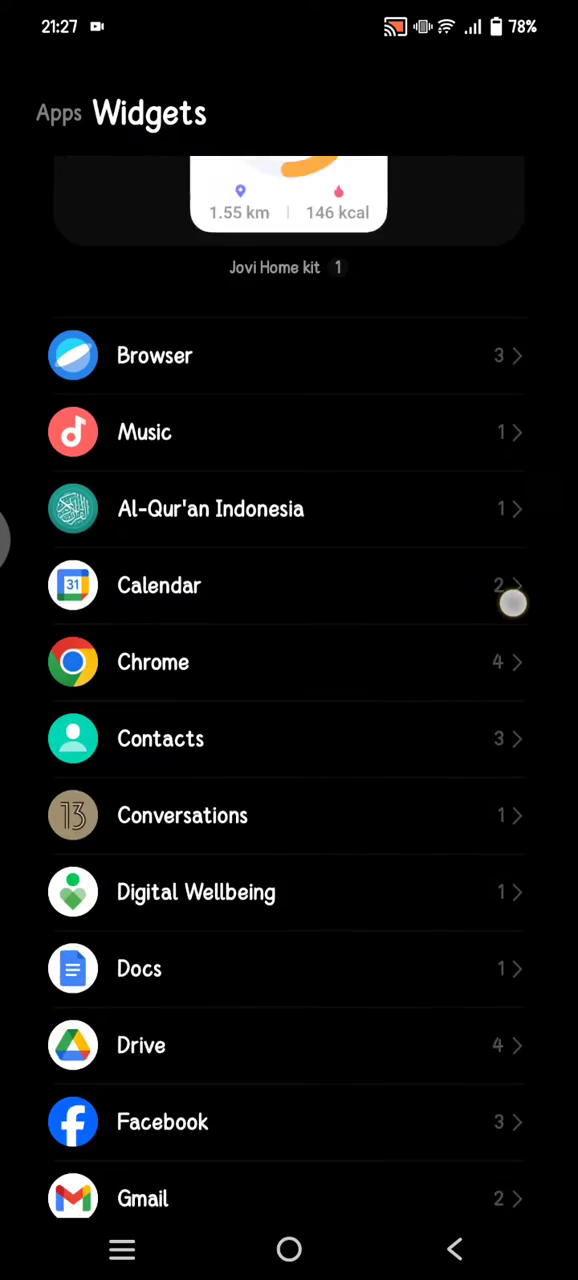
pyautogui.scroll(-3)
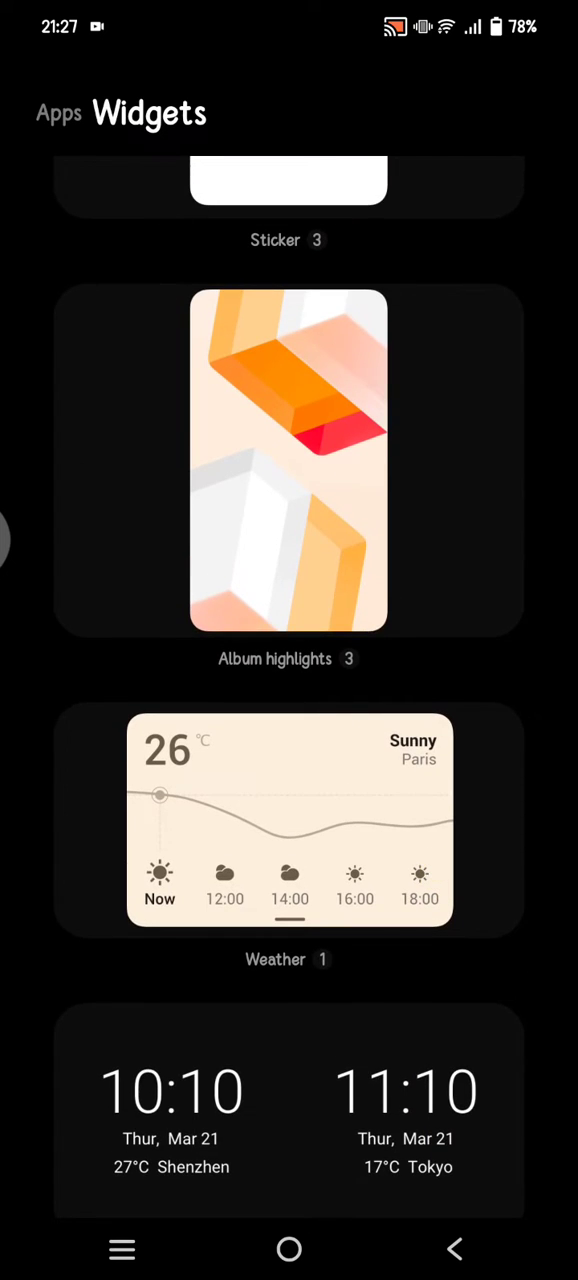
# - Add the Weather widget to the home screen and start choosing its city
pyautogui.click(289, 820)
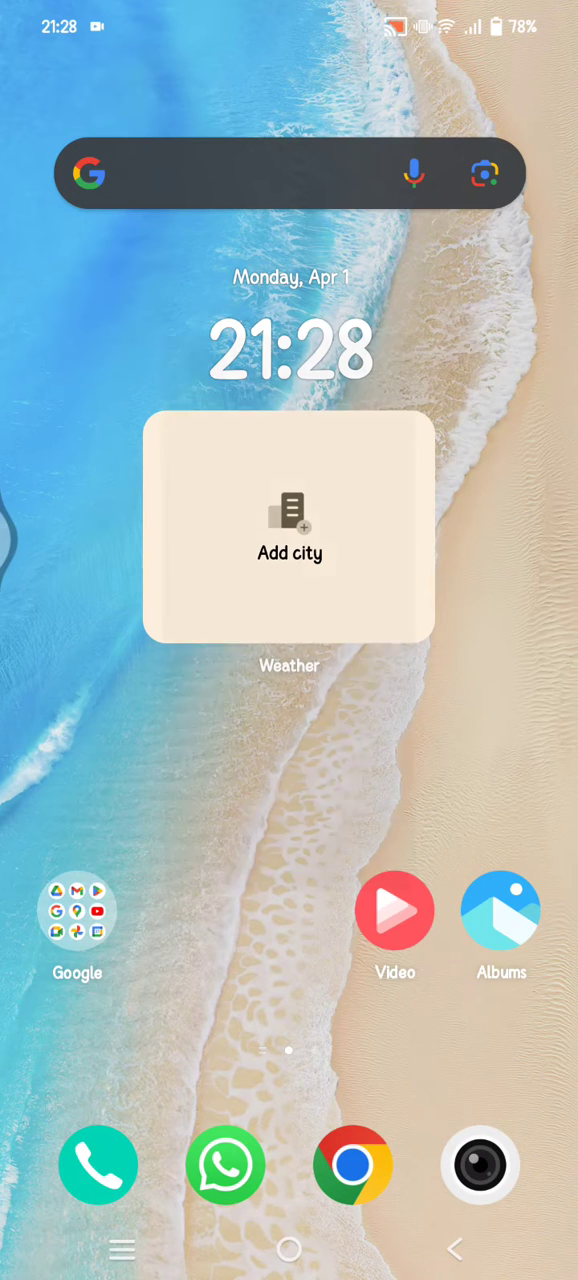
pyautogui.click(289, 528)
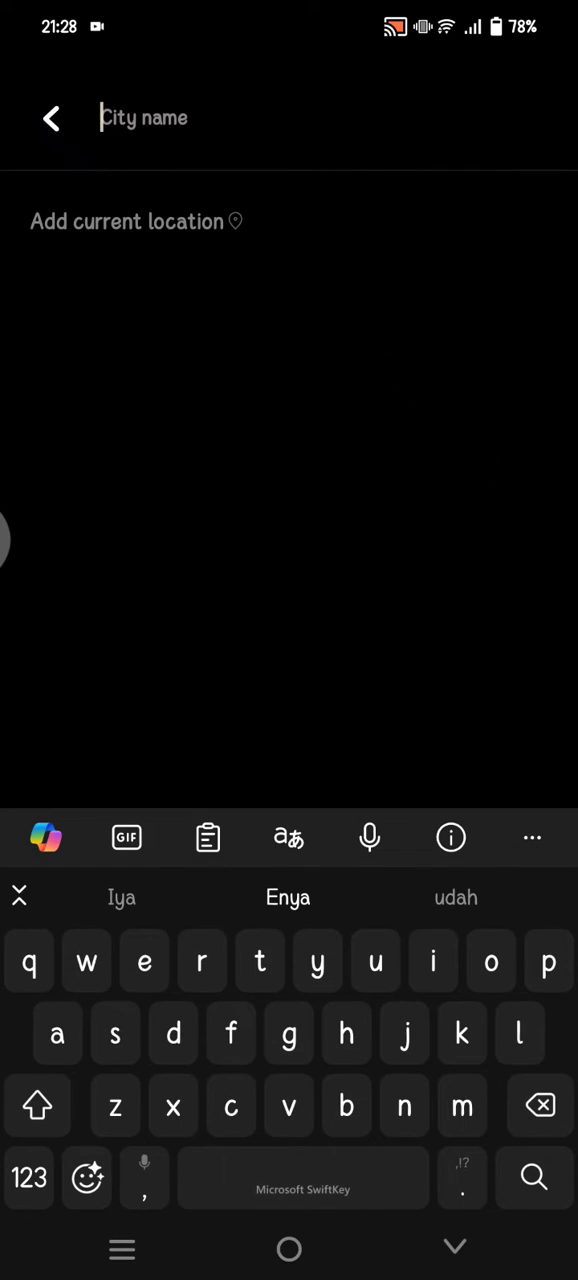
# - Search 'bandung' and pick Bandung-West Java-Indonesia as the widget's city
pyautogui.write('bandung')
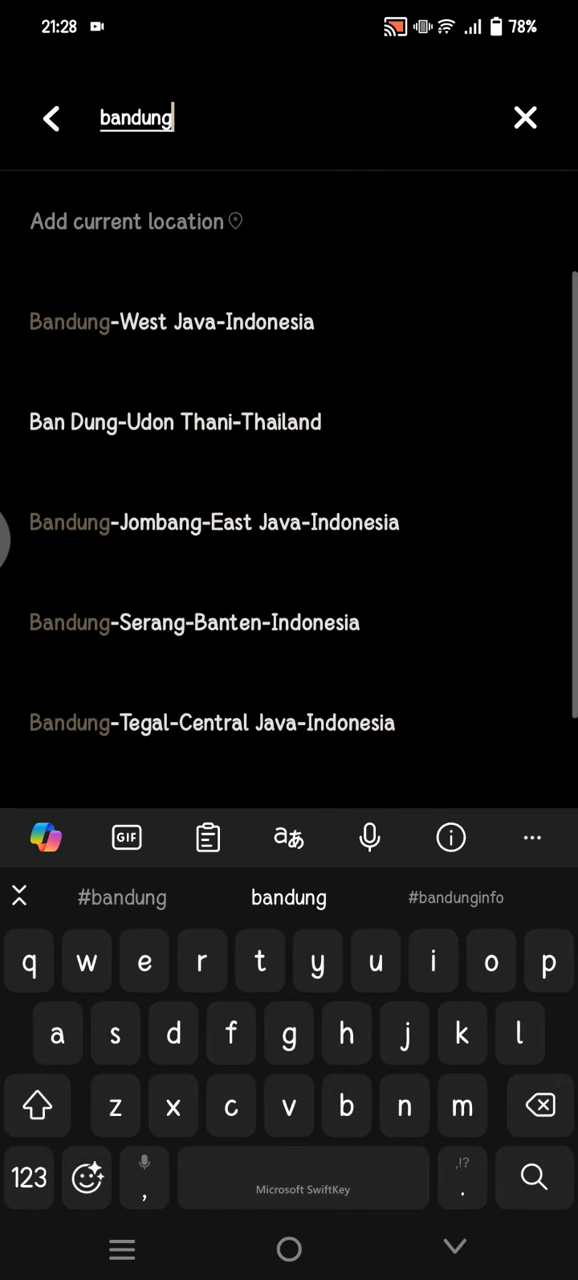
pyautogui.click(170, 321)
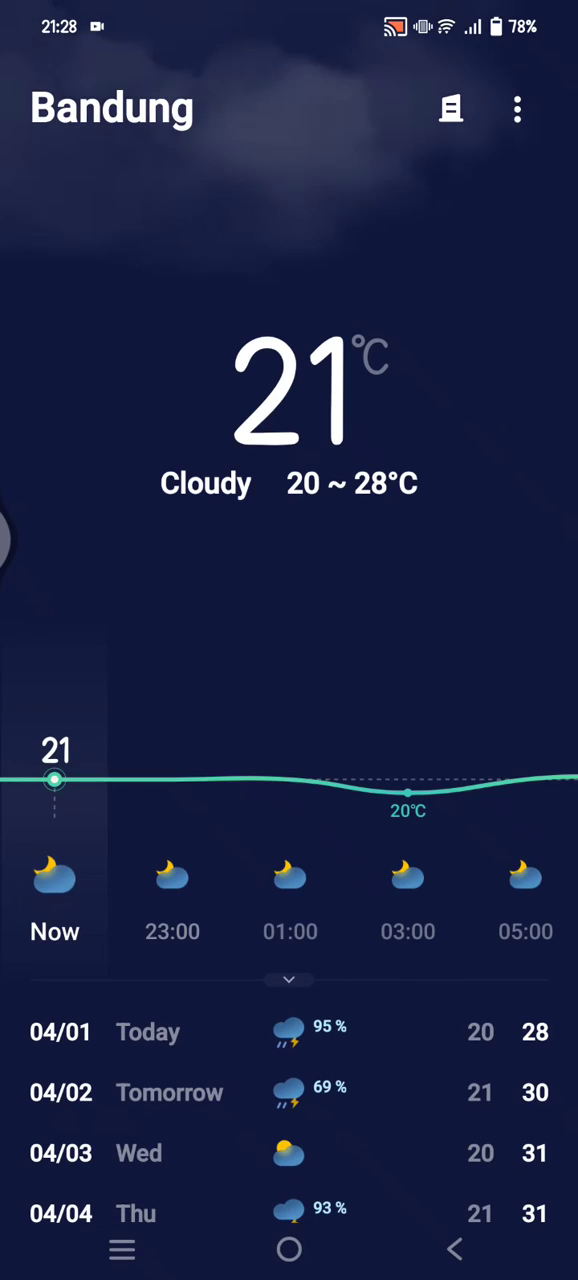